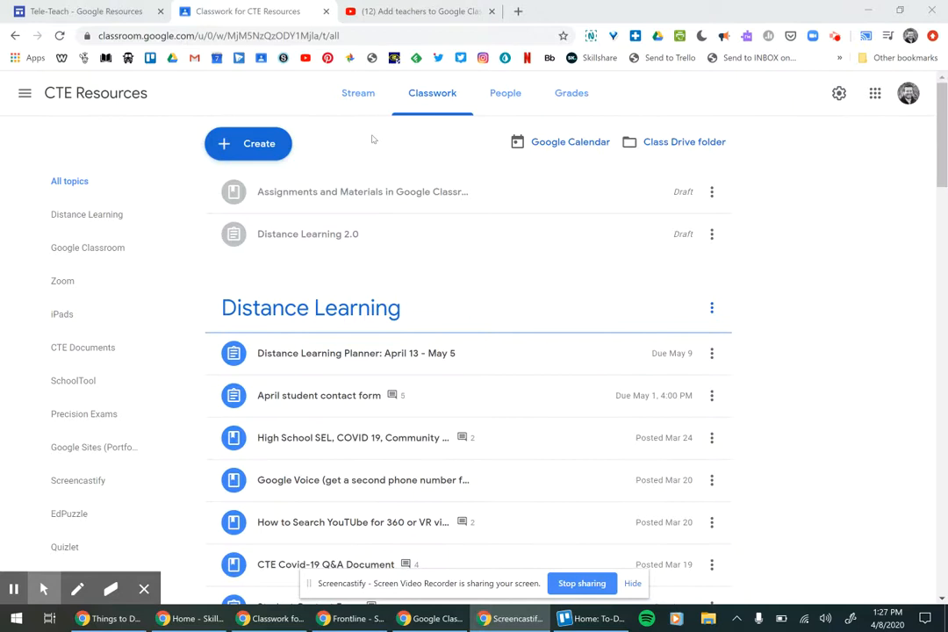
mouse_move(432, 91)
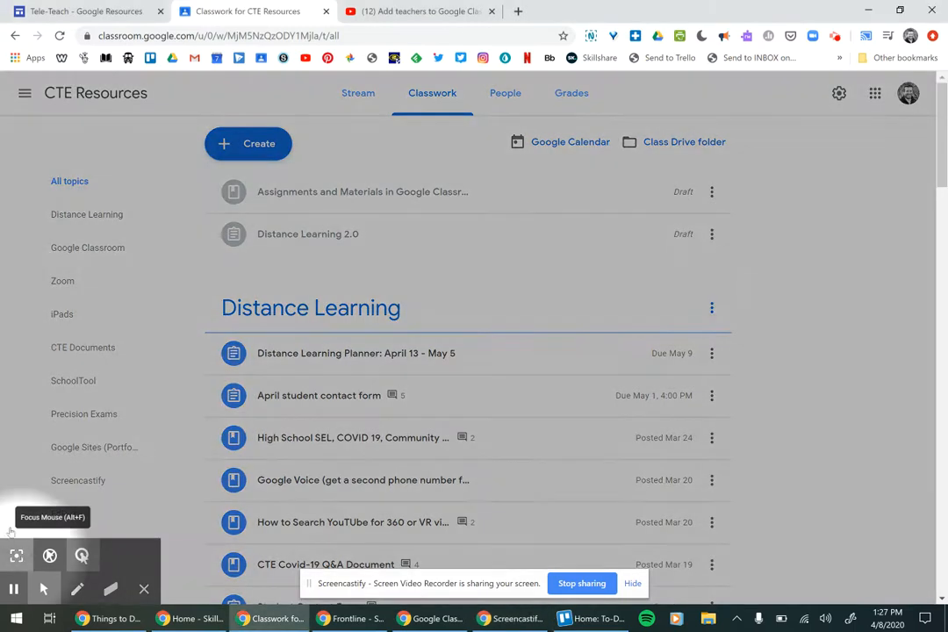
Bring up the Create menu of post types on the CTE Resources Classwork page
click(250, 144)
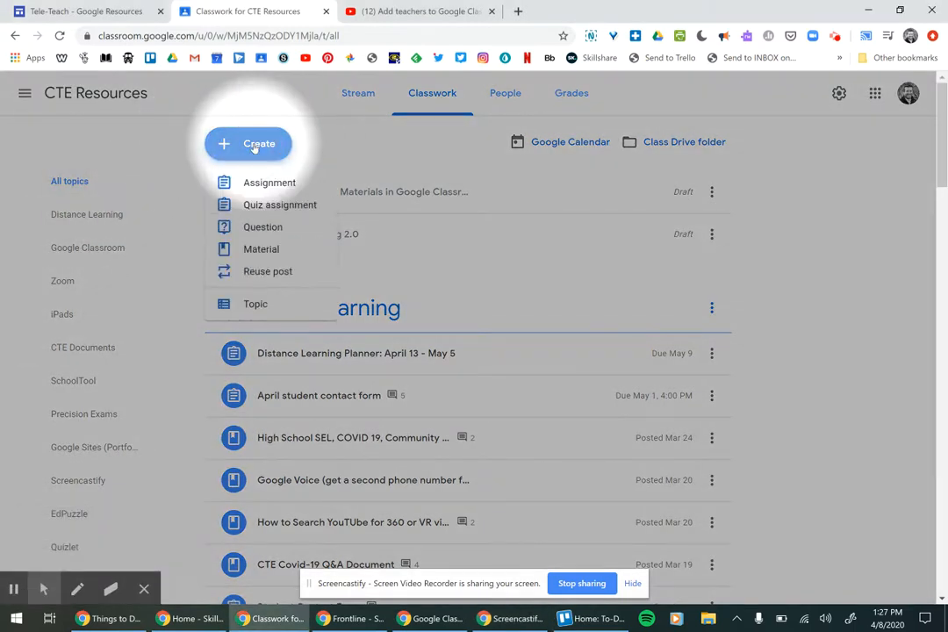
mouse_move(270, 181)
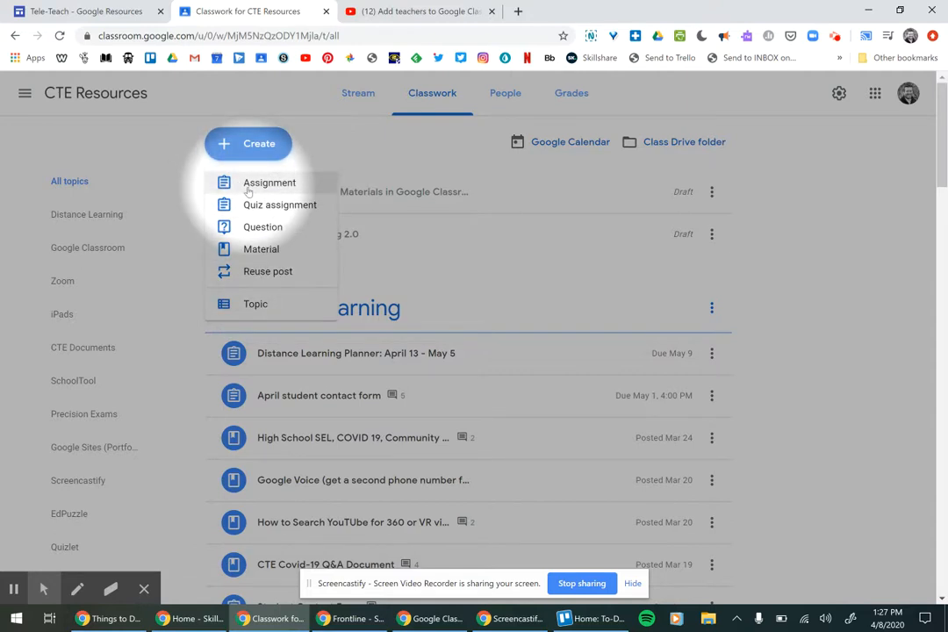
mouse_move(249, 265)
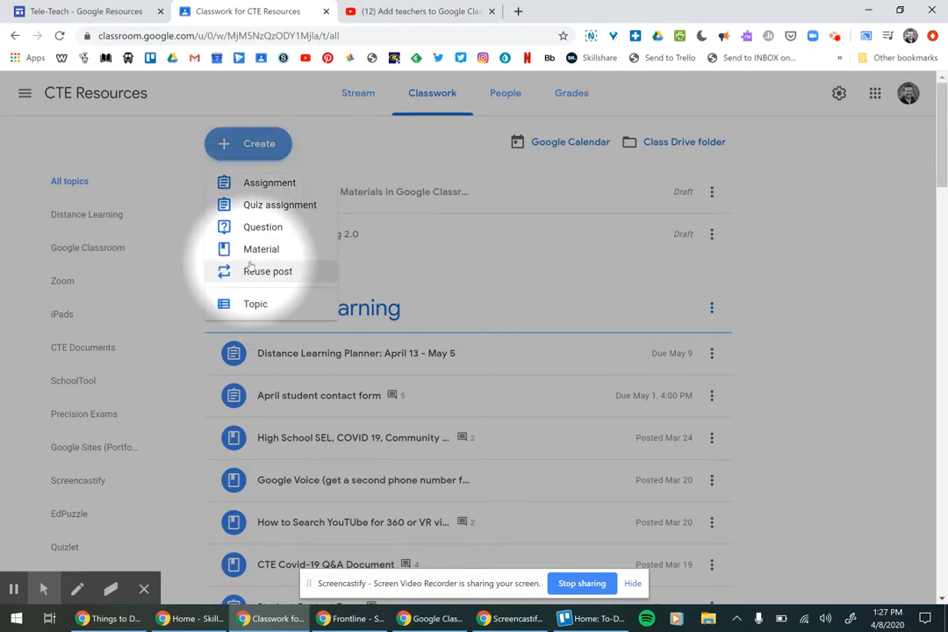
mouse_move(270, 182)
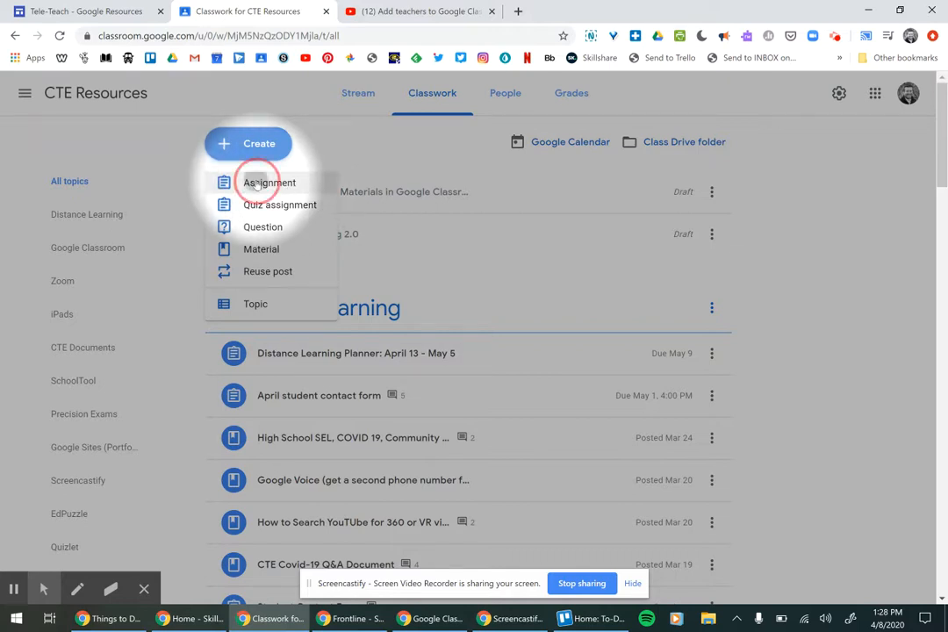
Start a new Assignment and choose Google Drive as the attachment source
click(271, 182)
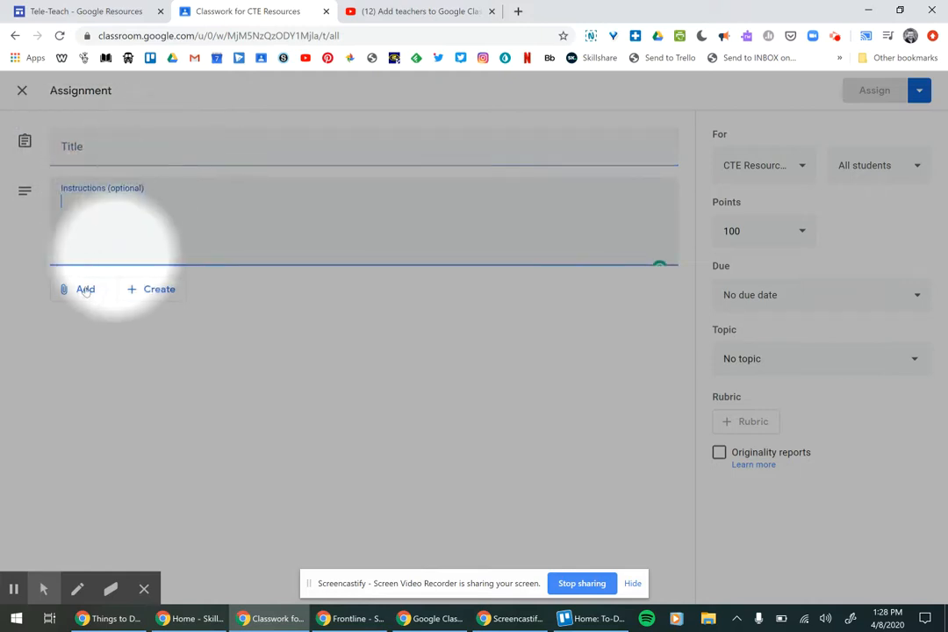
click(79, 288)
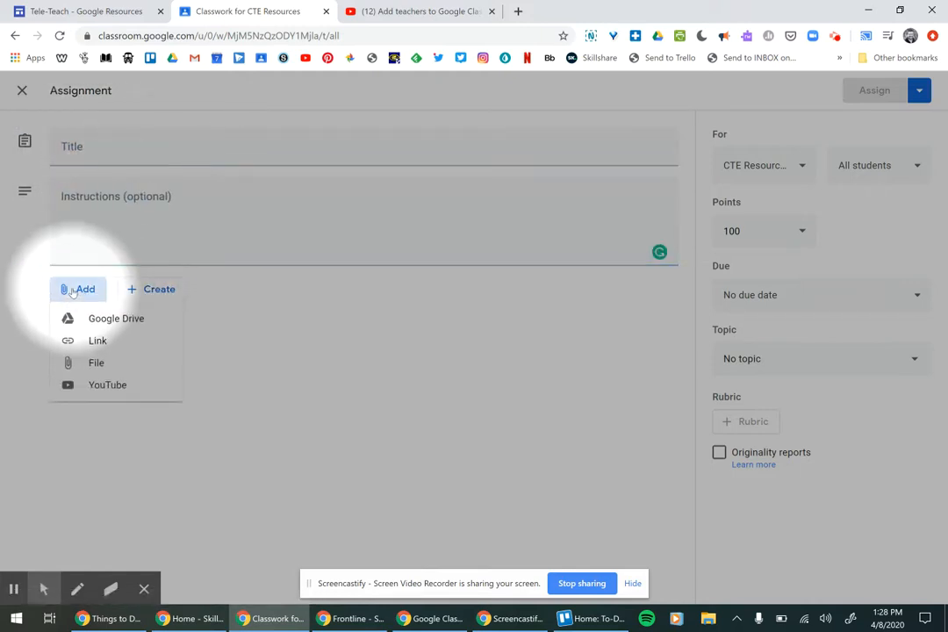
mouse_move(116, 318)
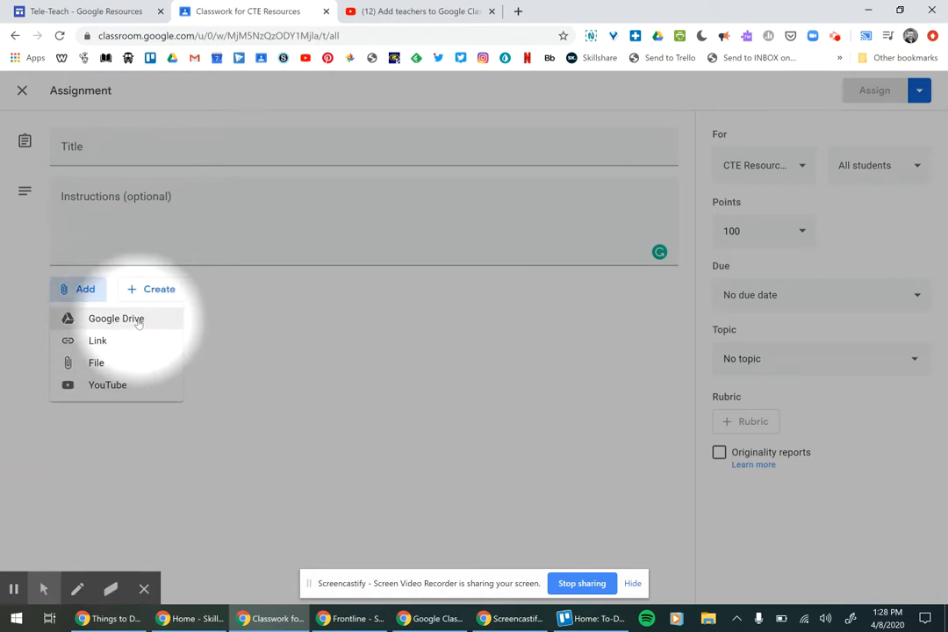
click(116, 318)
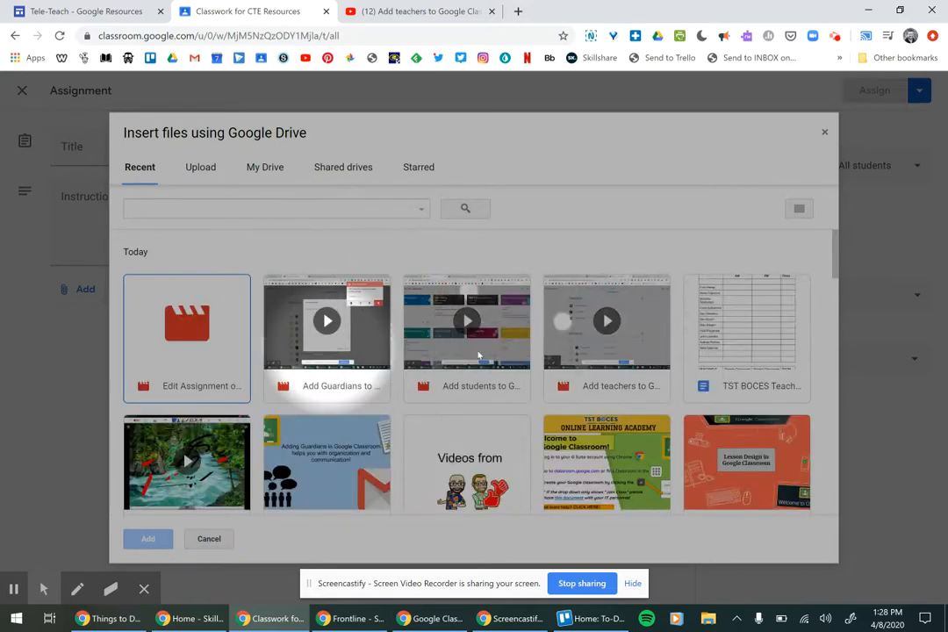
Attach the TST BOCES Teaching Classrooms doc set to 'Make a copy for each student'
click(744, 323)
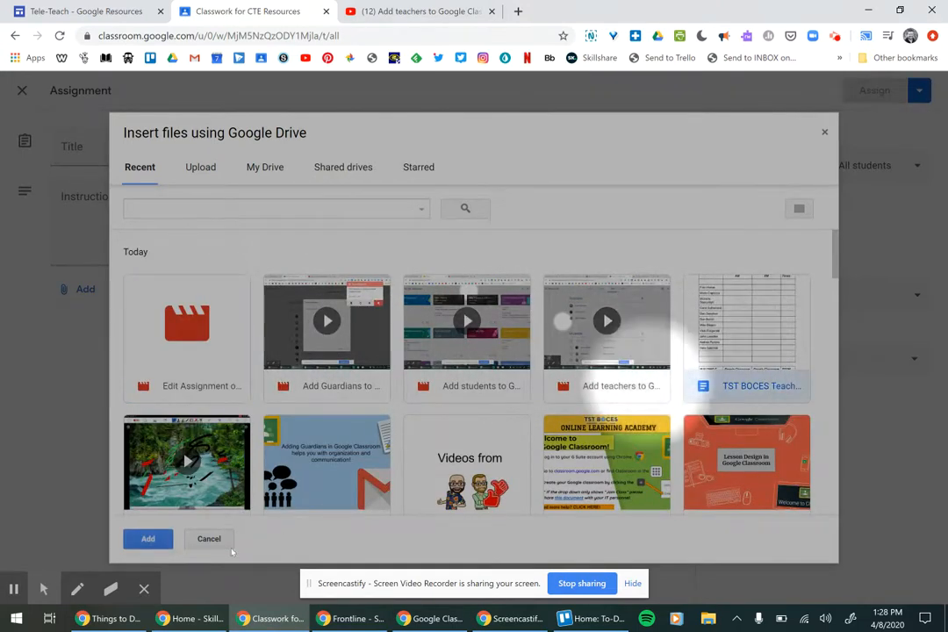
click(148, 537)
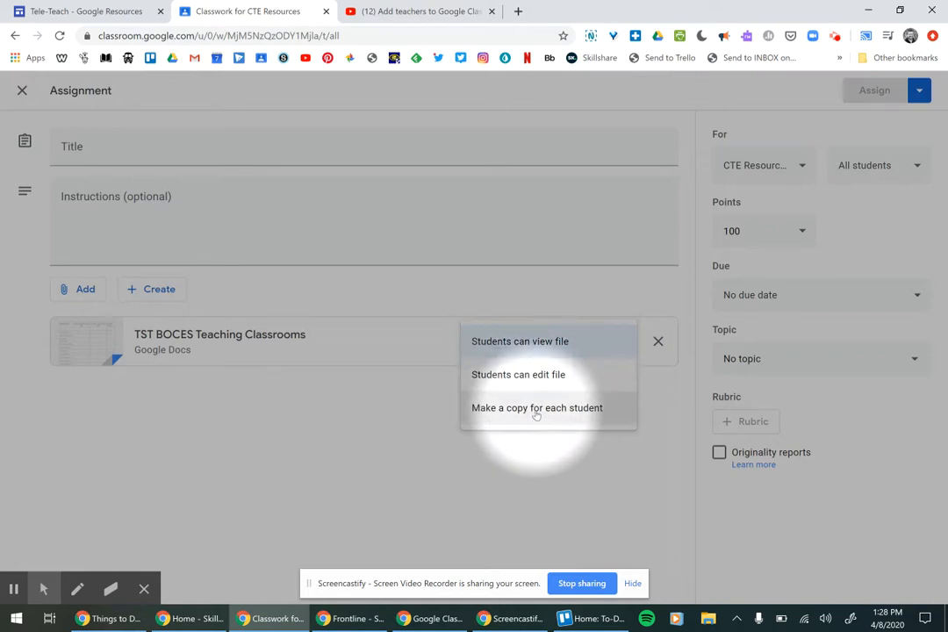
click(537, 407)
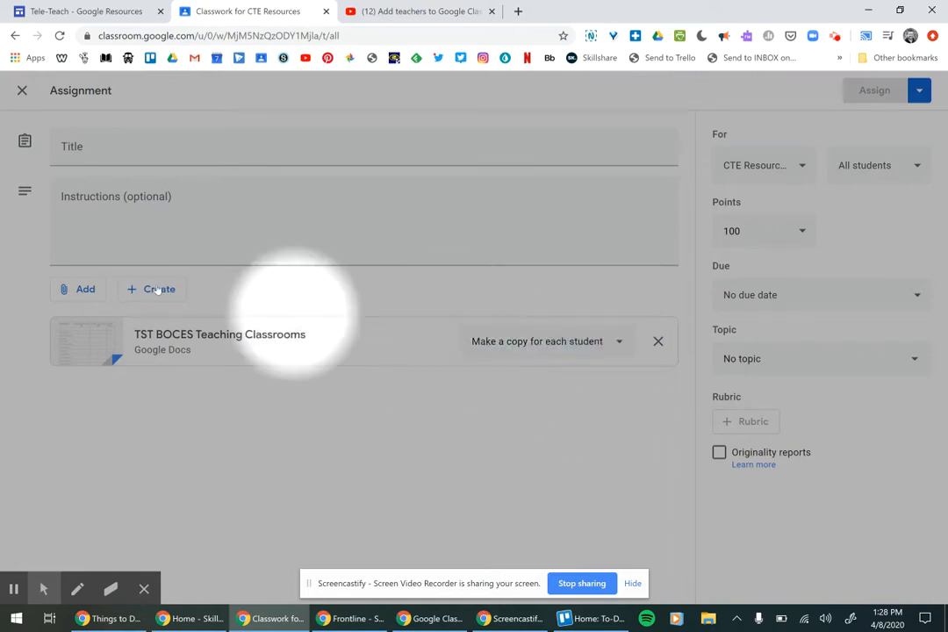
click(79, 288)
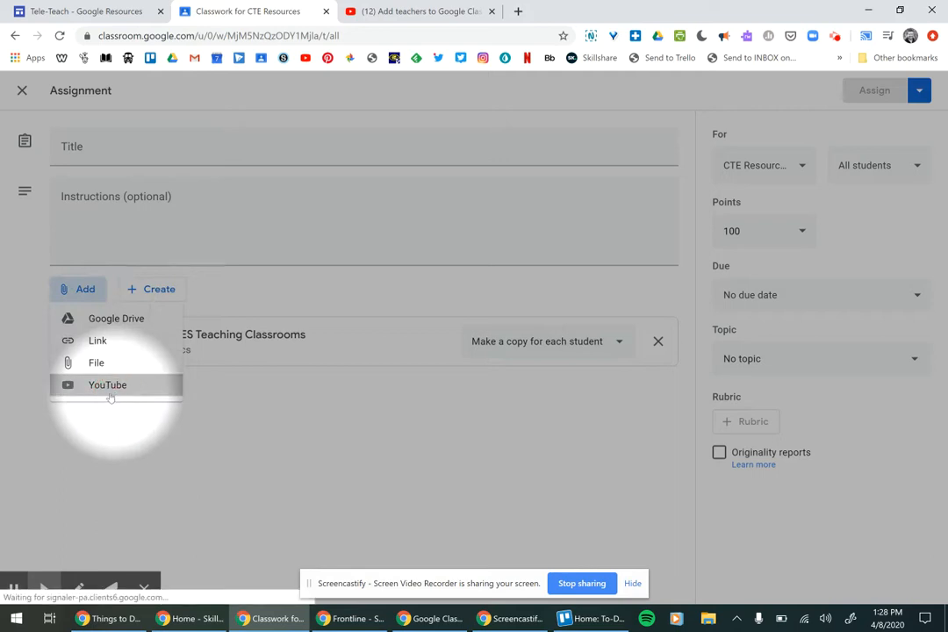
Search YouTube for 'welding underwater' and pick the first video result for the assignment
click(107, 384)
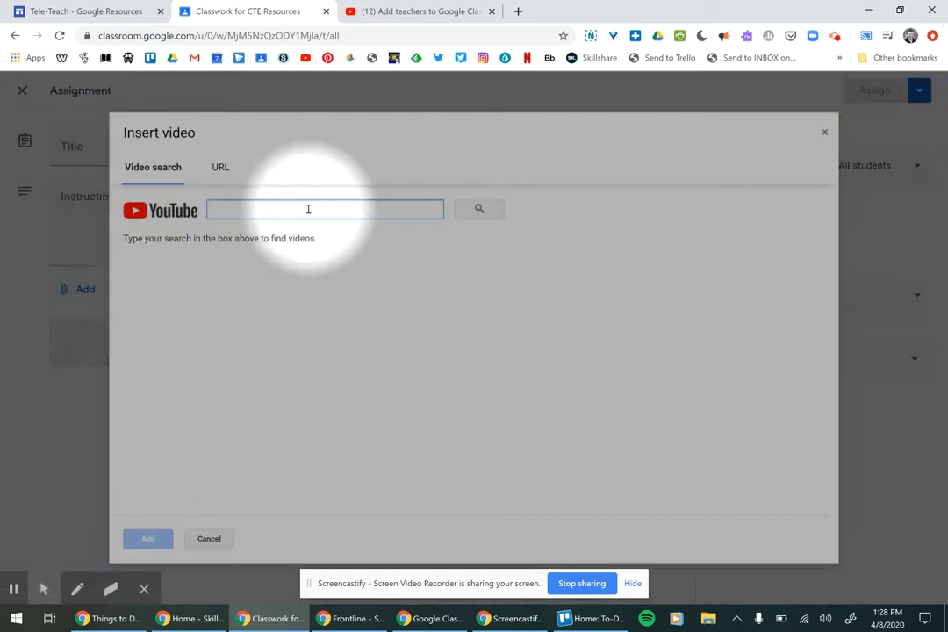
text(welding)
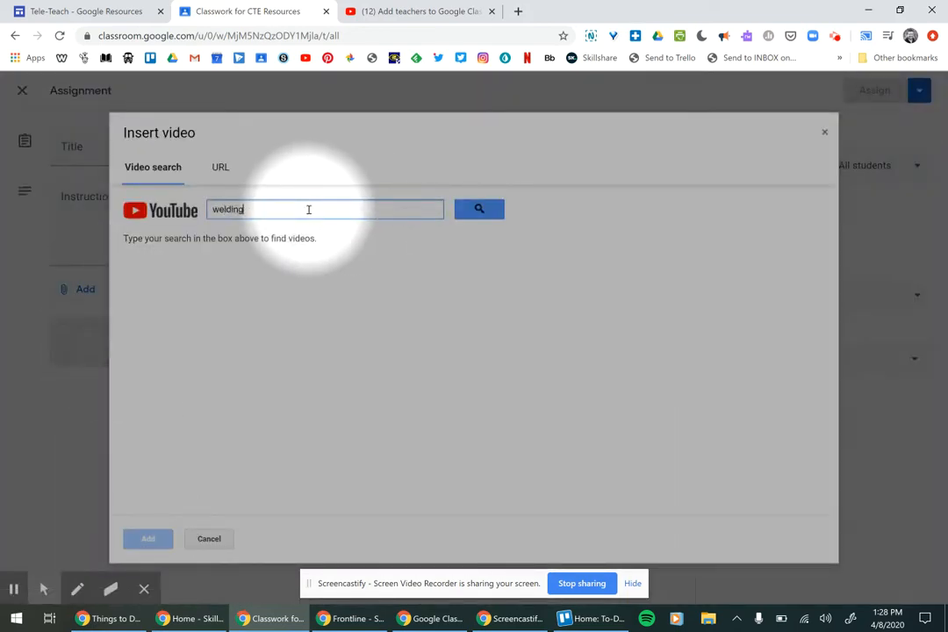
text(underwater)
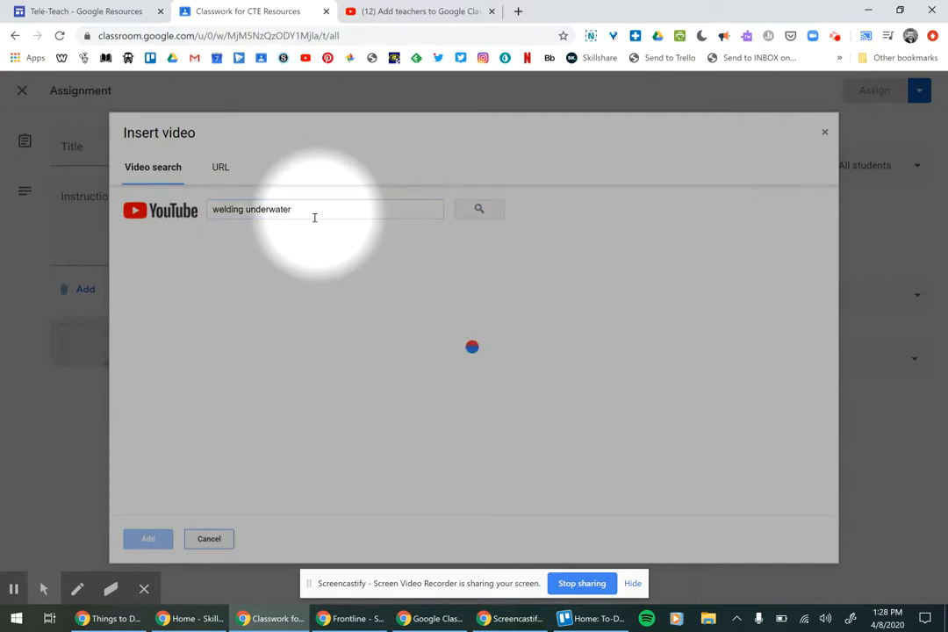
click(477, 208)
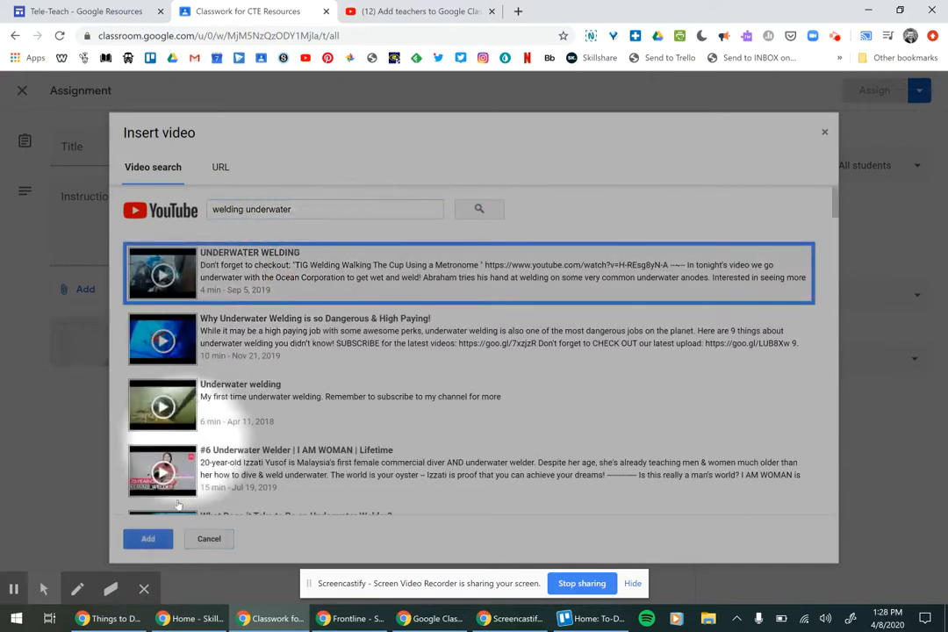
click(148, 537)
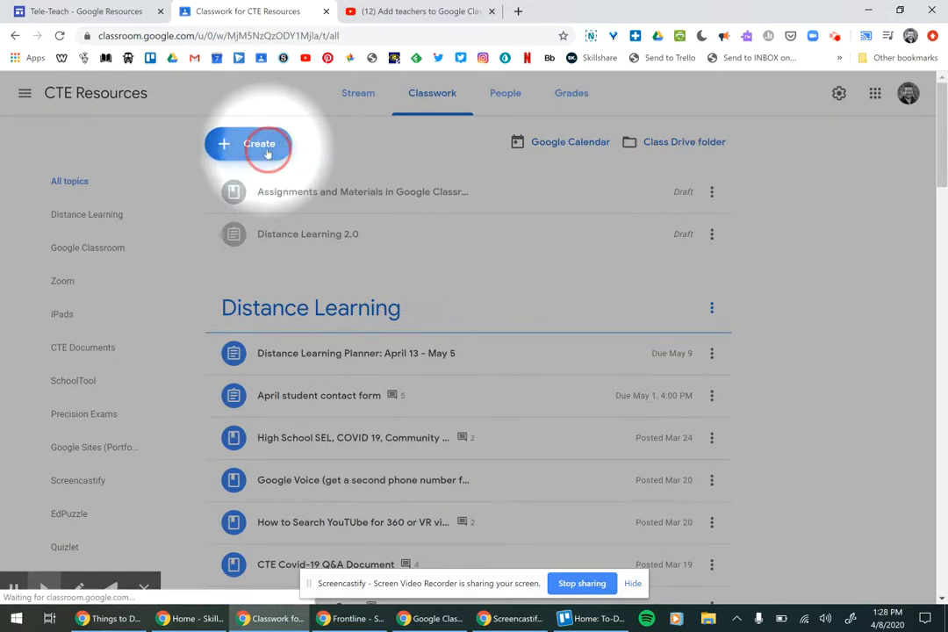
Start a new Material post and choose Google Drive to attach the TST BOCES doc
click(249, 144)
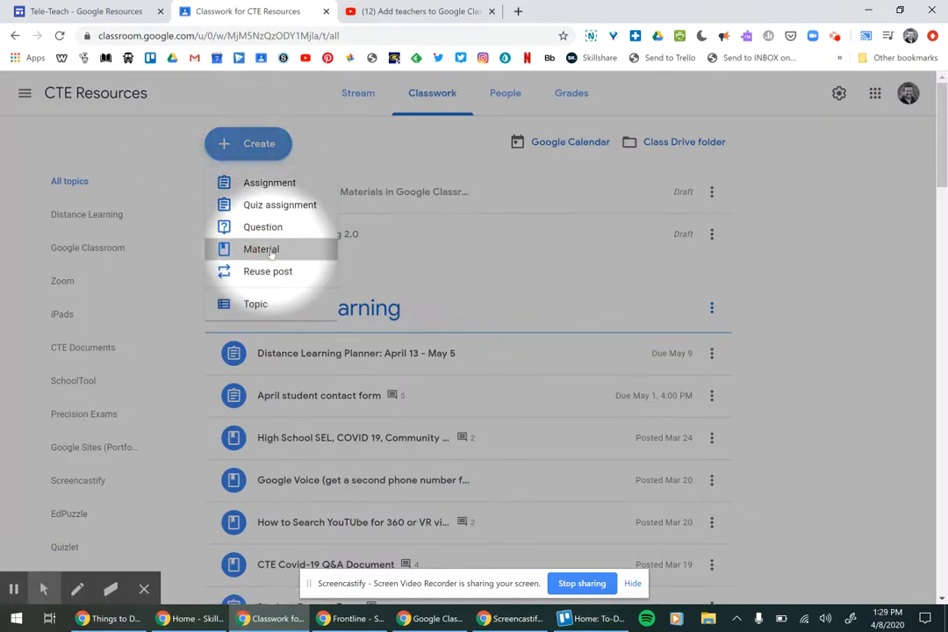
click(260, 249)
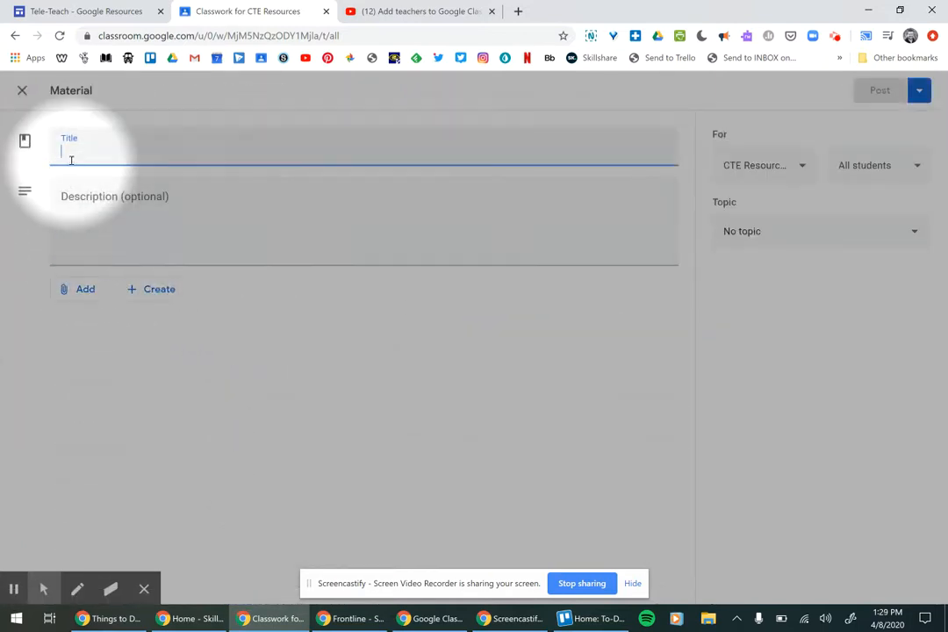
click(84, 288)
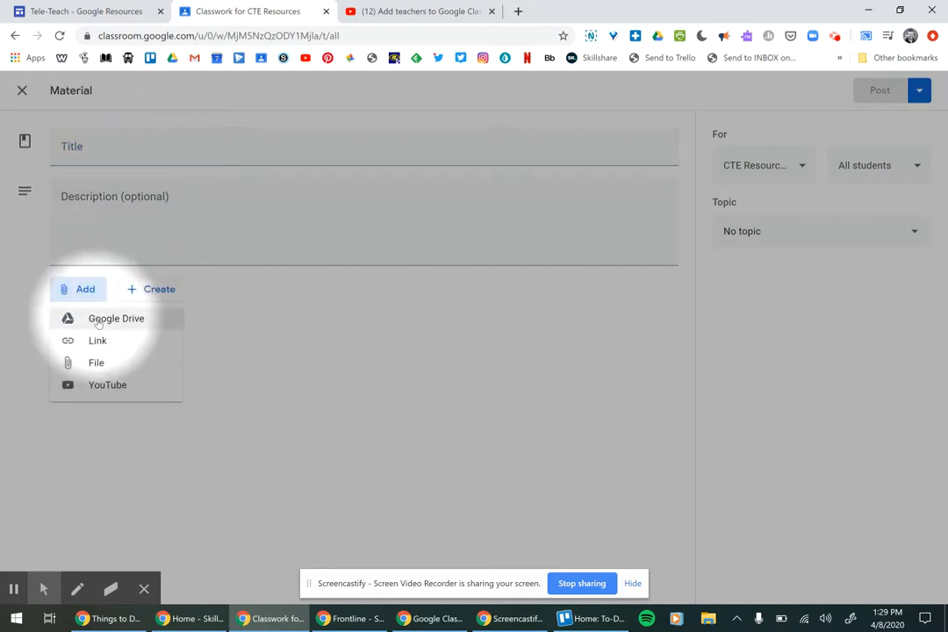
click(116, 318)
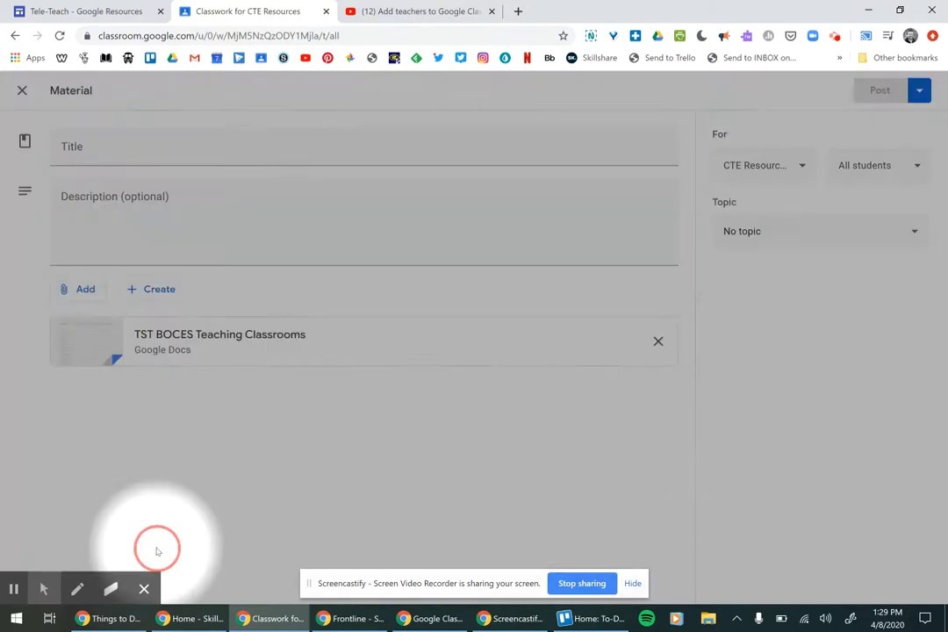
mouse_move(409, 351)
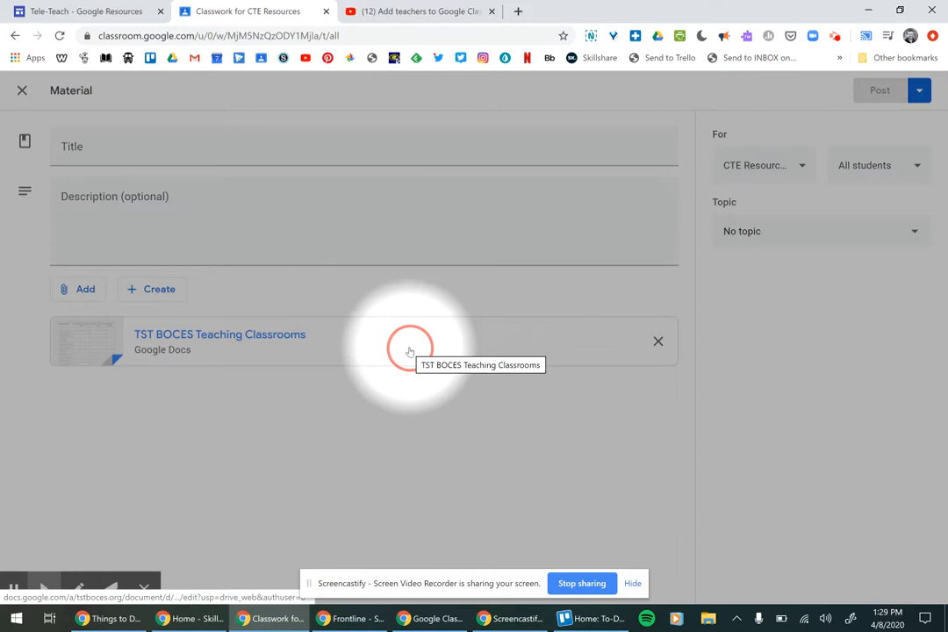